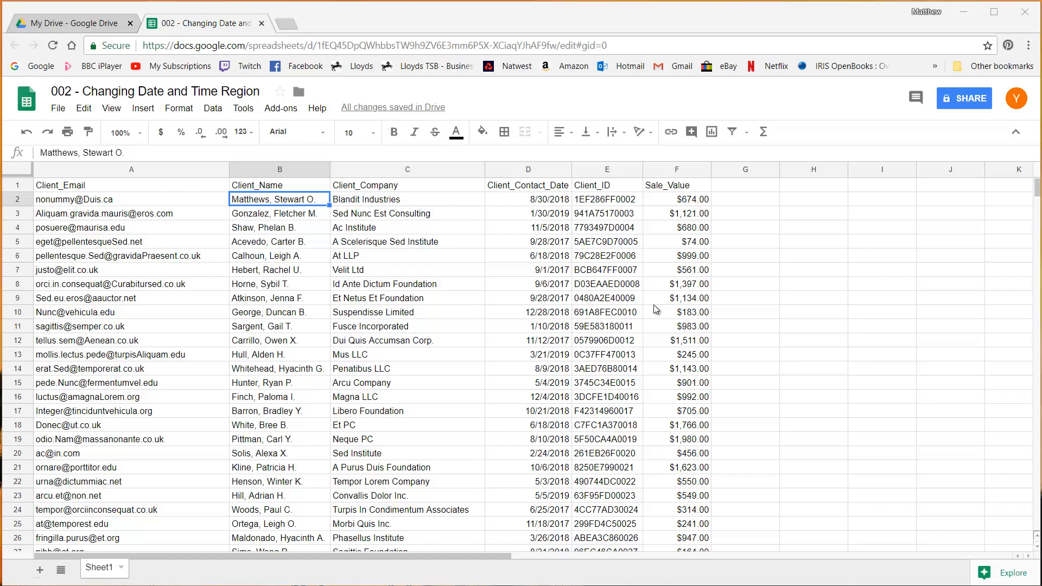
mouse_move(490, 197)
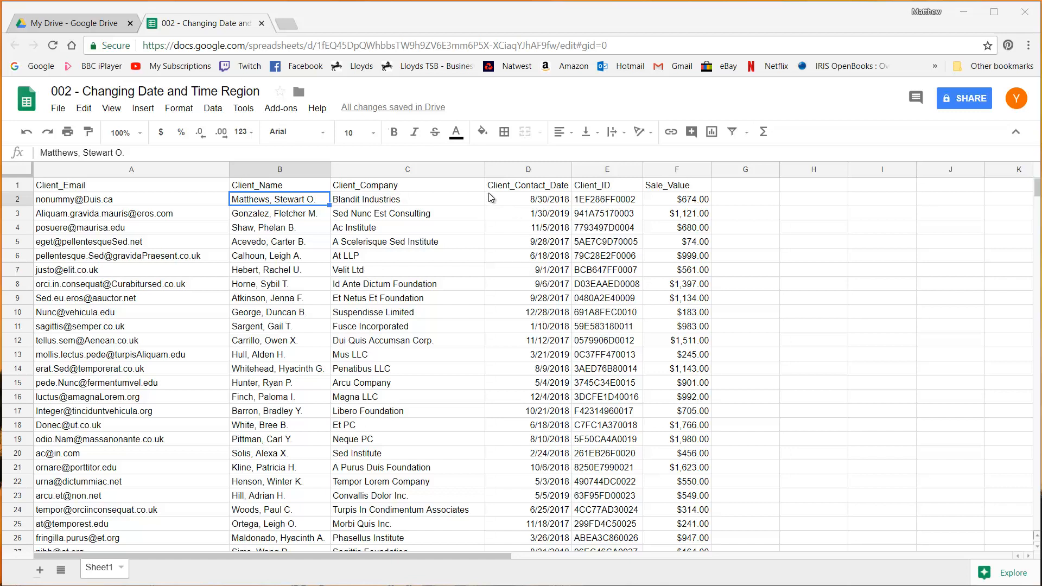
mouse_move(506, 201)
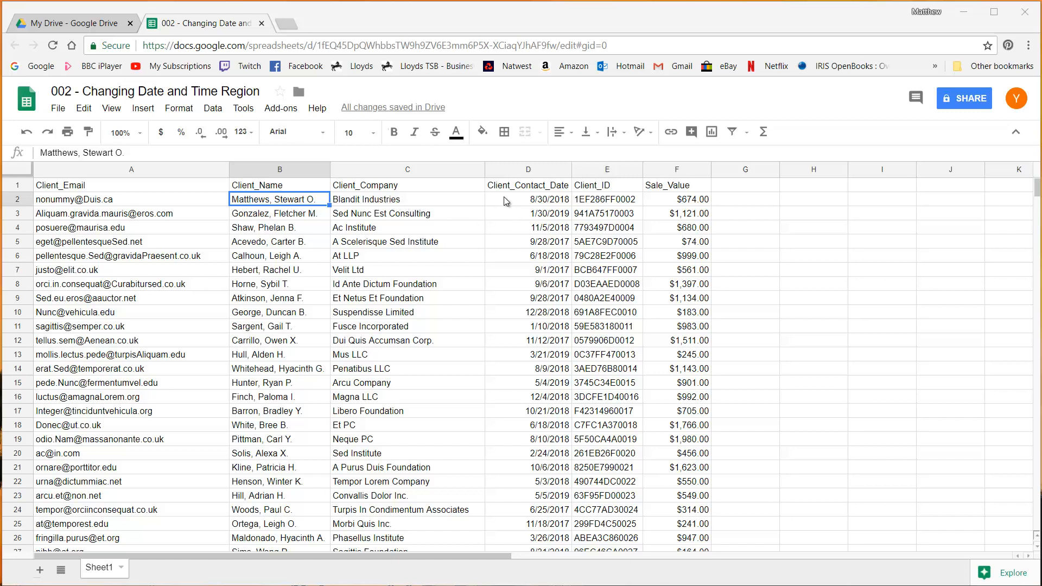
- Inspect the Client_Contact_Date column and the first stored date, 8/30/2018
click(527, 200)
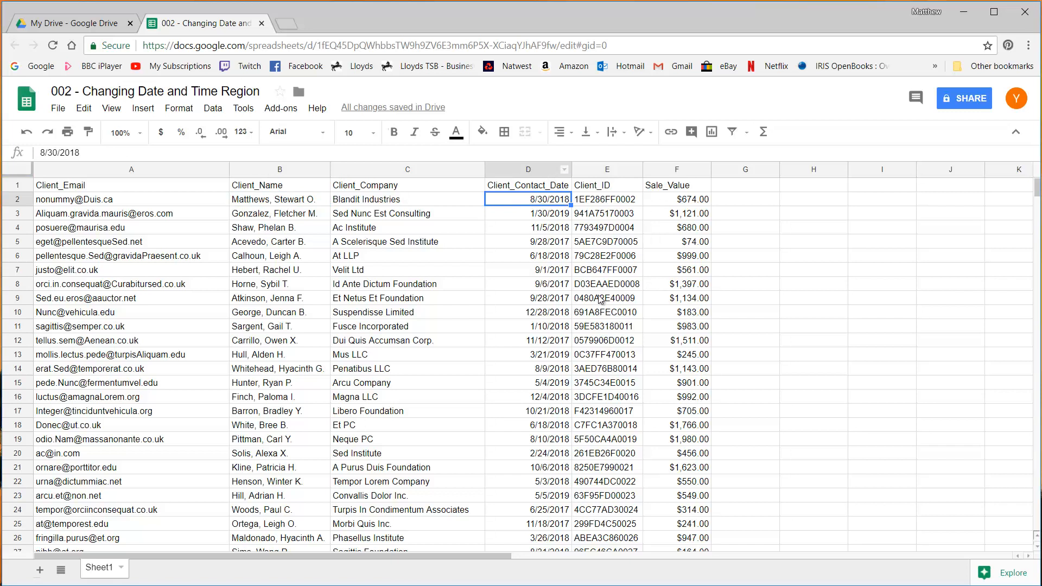
mouse_move(530, 163)
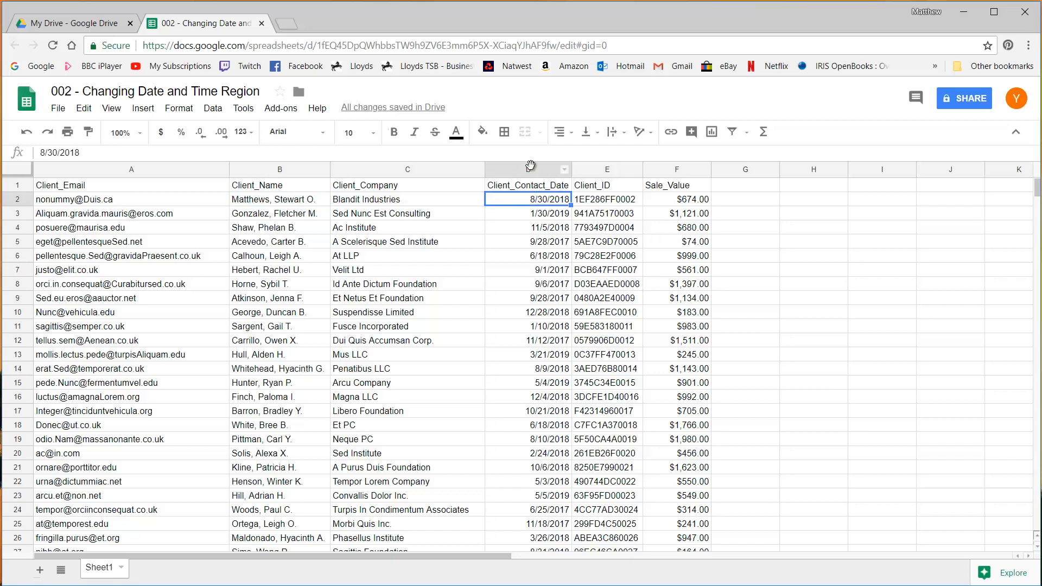
click(528, 168)
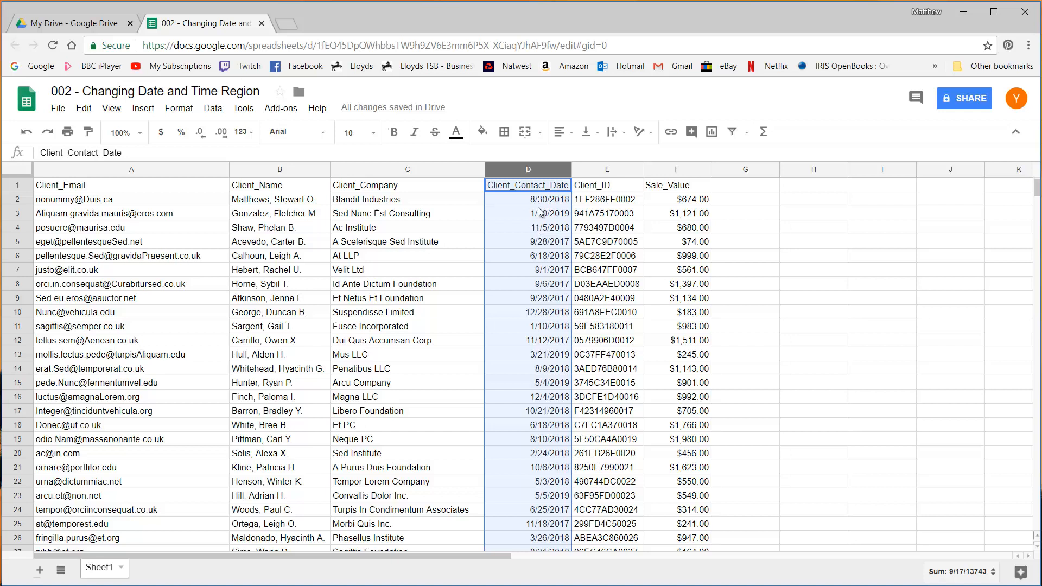
click(529, 200)
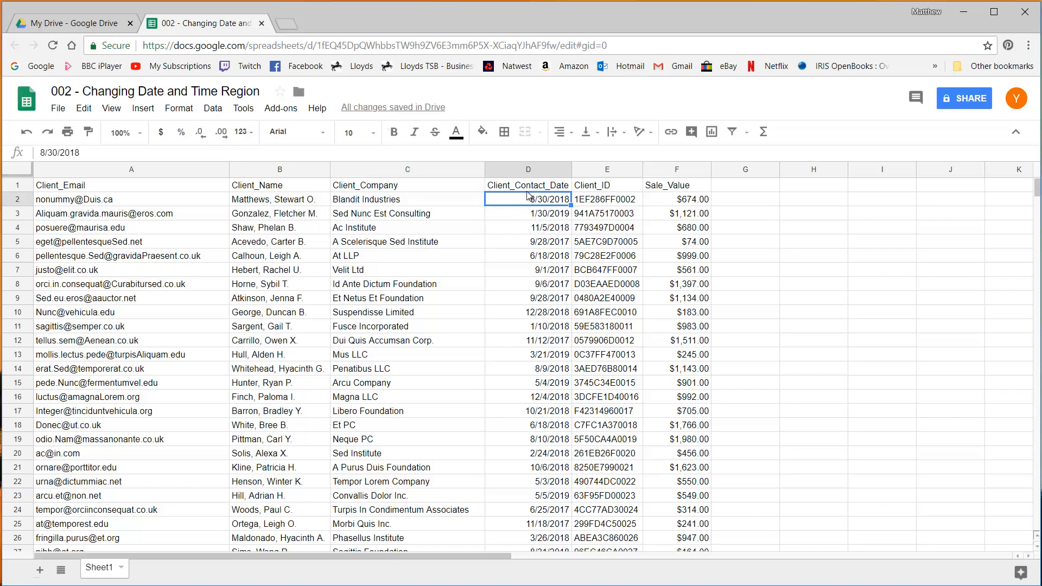
mouse_move(539, 202)
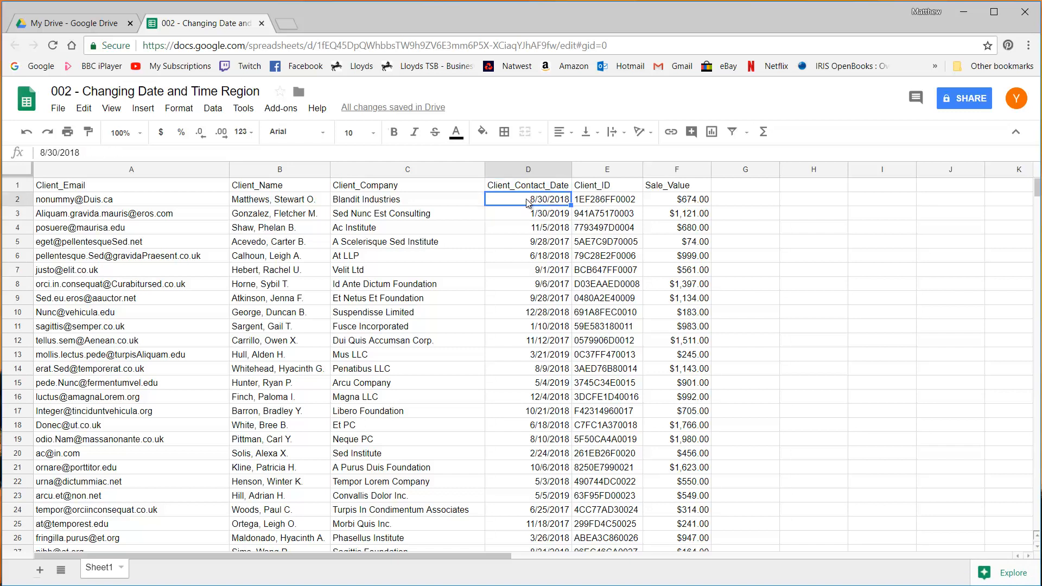
mouse_move(538, 202)
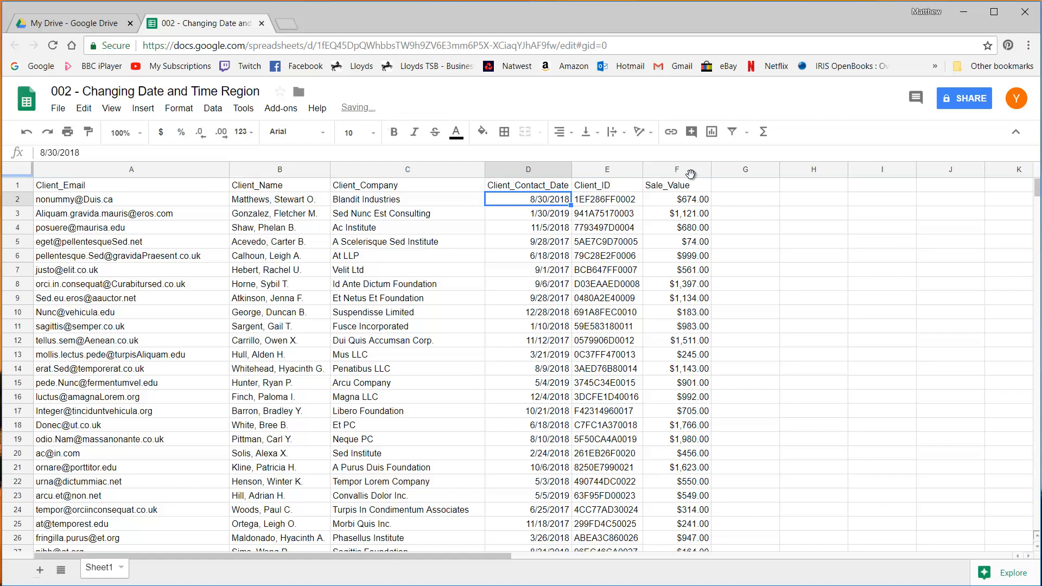
- Review the dollar Sale_Value cells and date headers, then reach the File commands
click(677, 169)
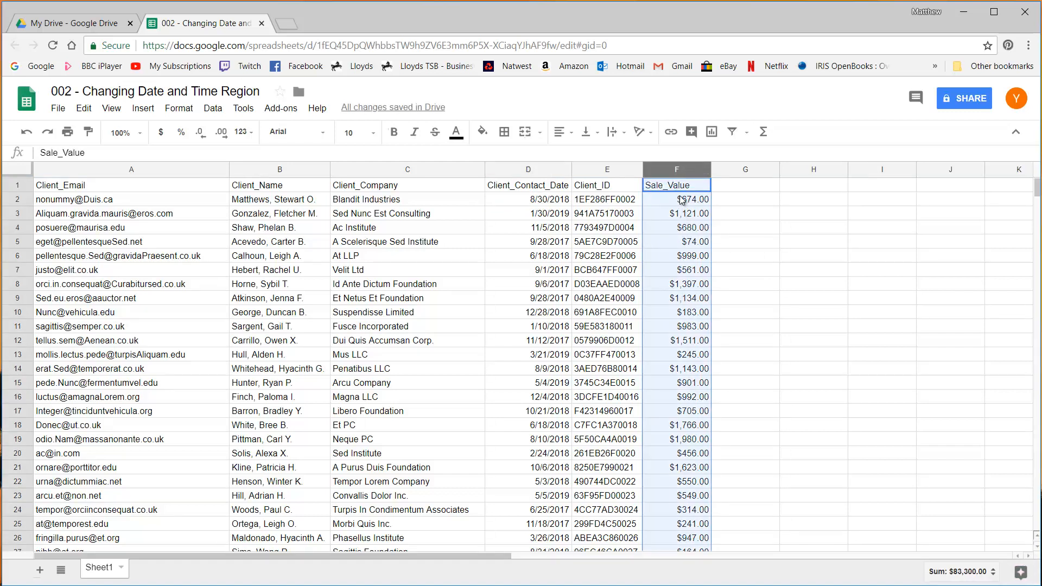
click(677, 212)
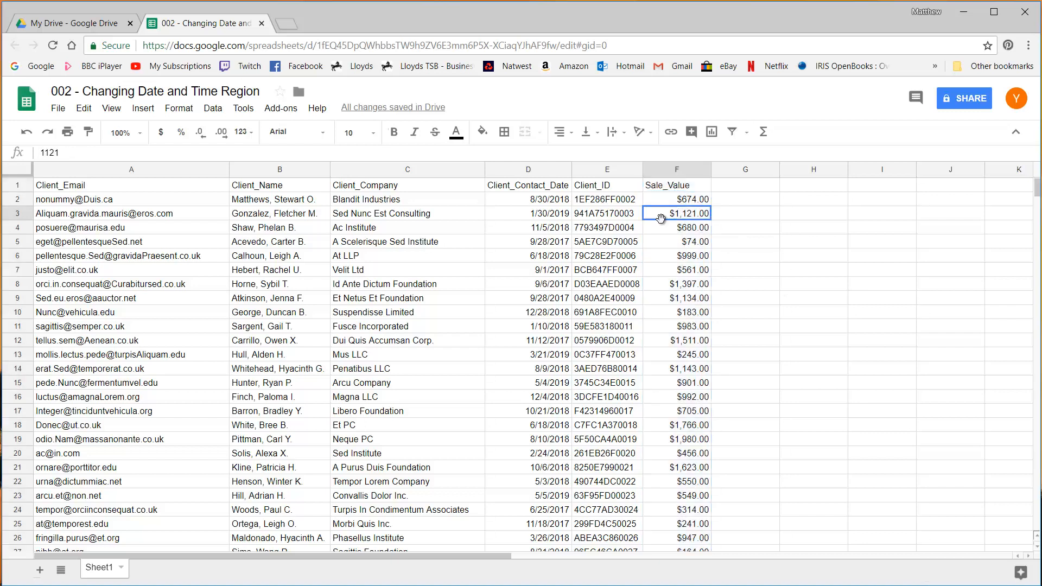
click(677, 184)
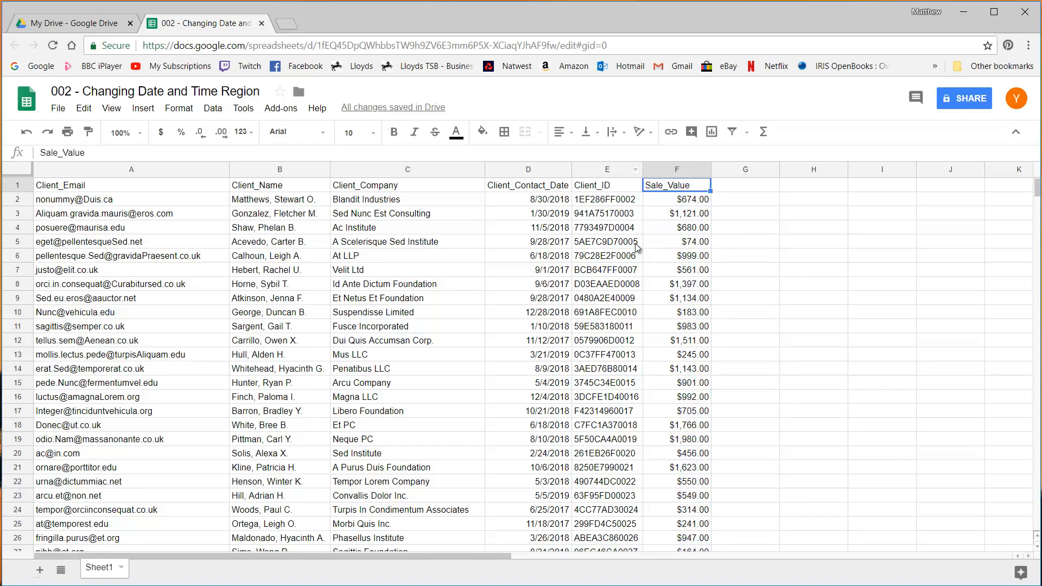
click(529, 200)
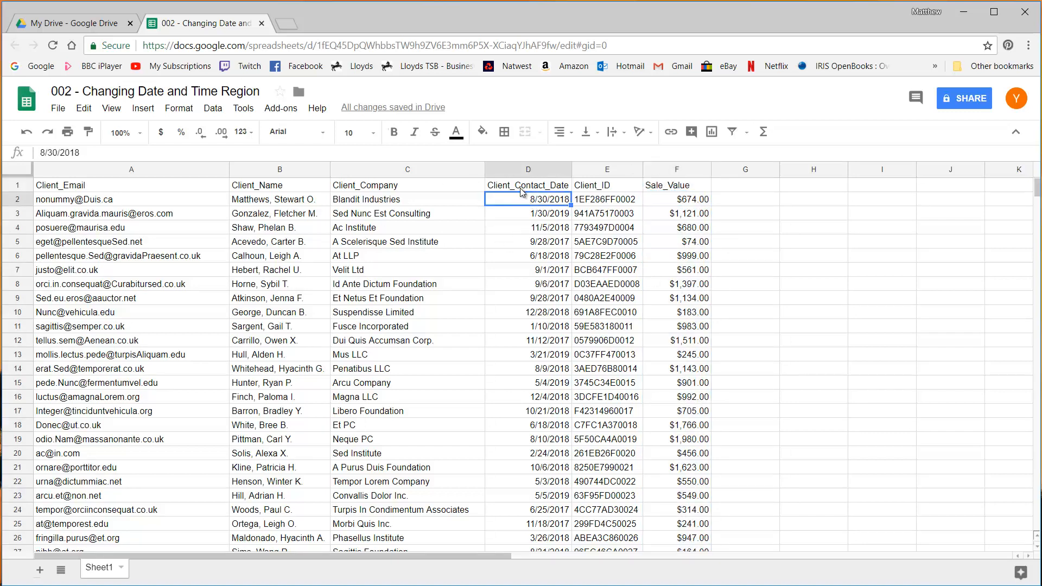
click(528, 184)
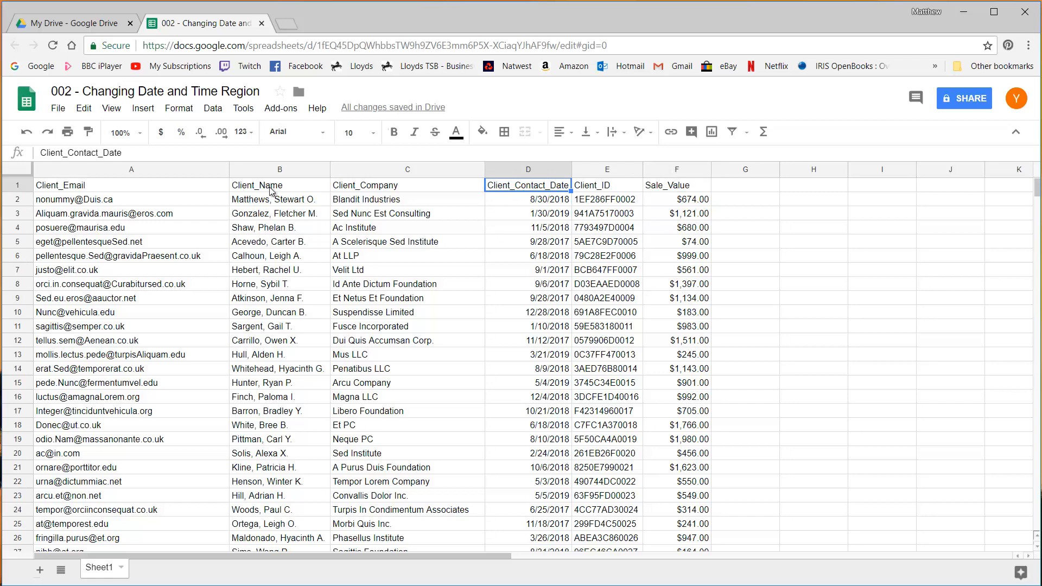
click(57, 107)
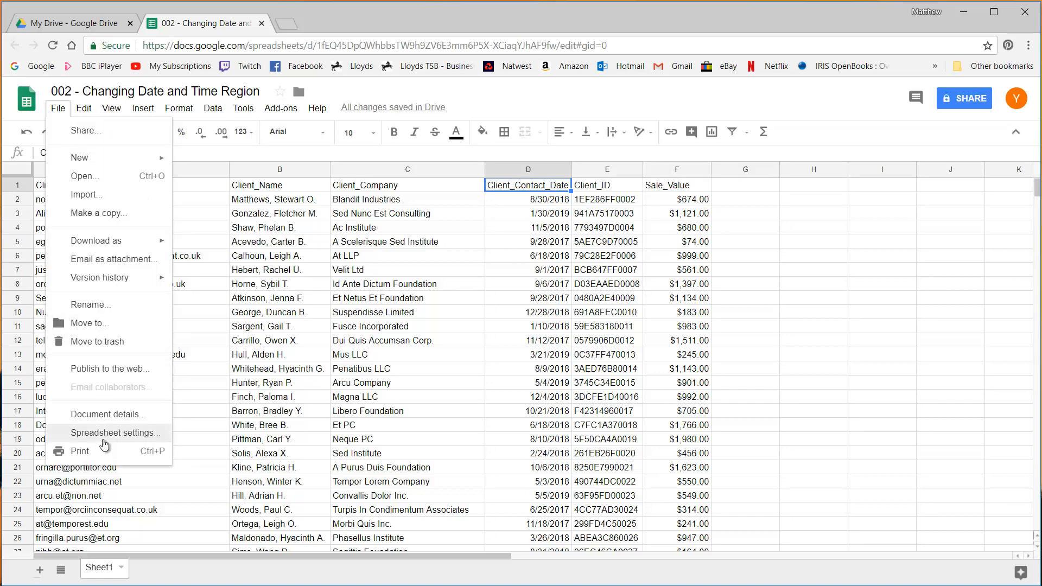
- Set the spreadsheet locale to United Kingdom and time zone to (GMT+00:00) London, then save
click(108, 432)
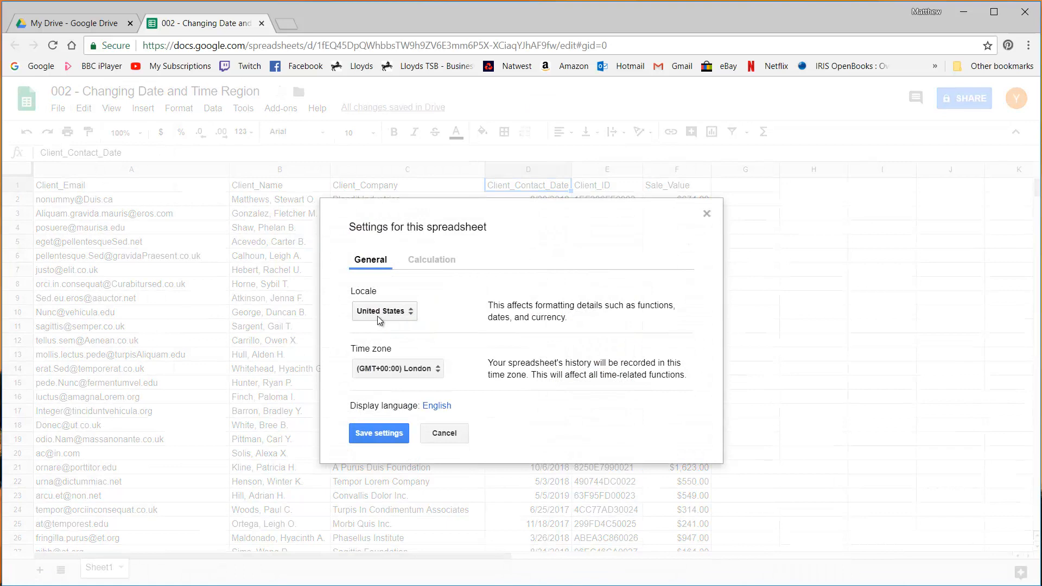
click(384, 310)
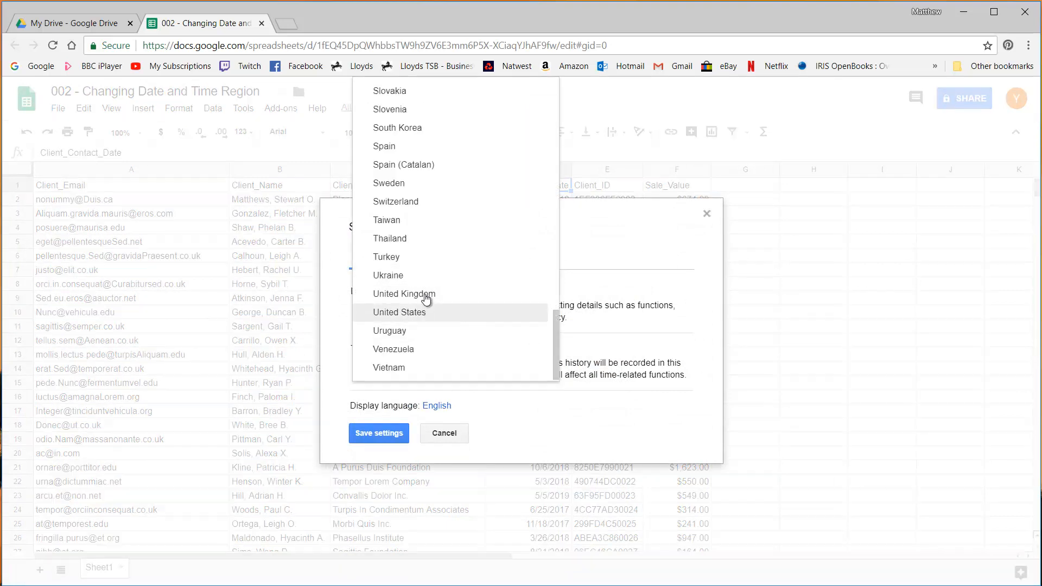
click(404, 293)
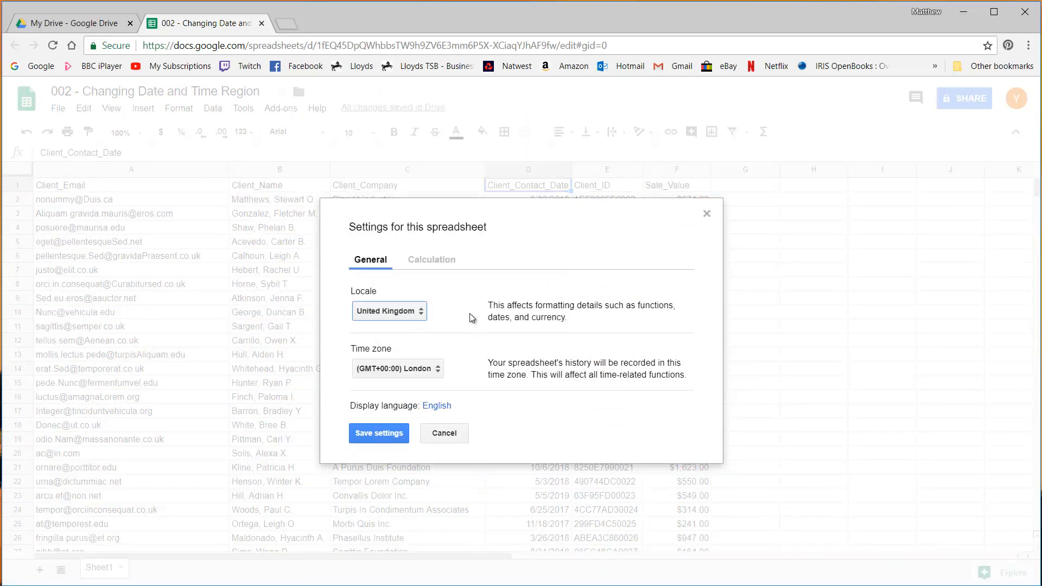
click(398, 369)
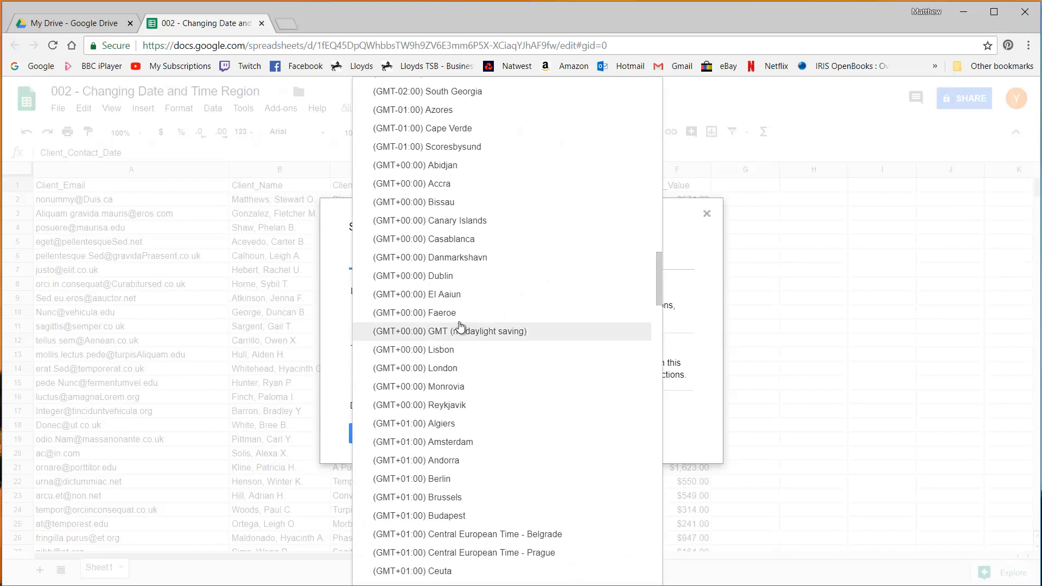
click(413, 368)
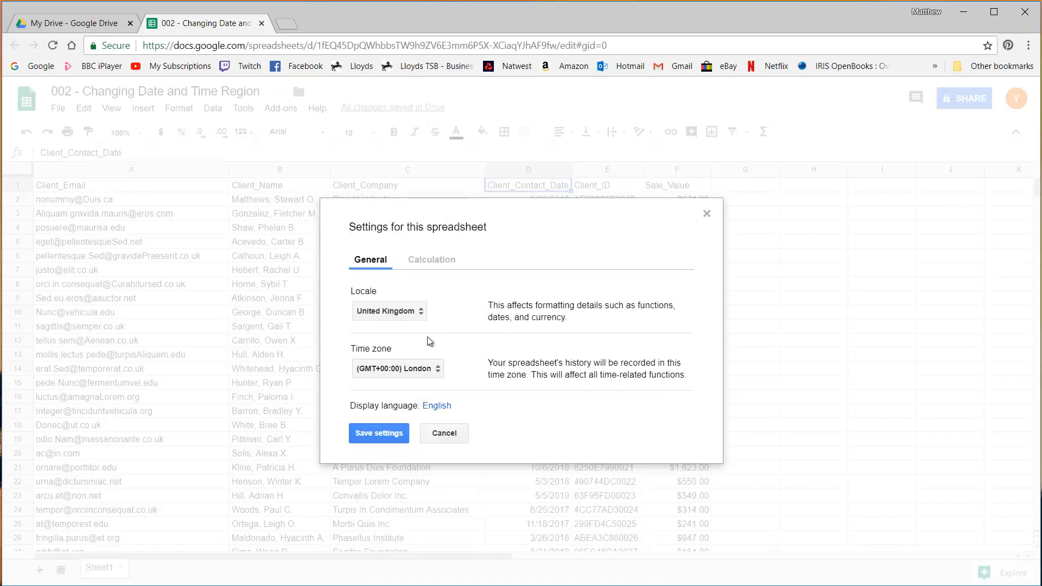
mouse_move(345, 414)
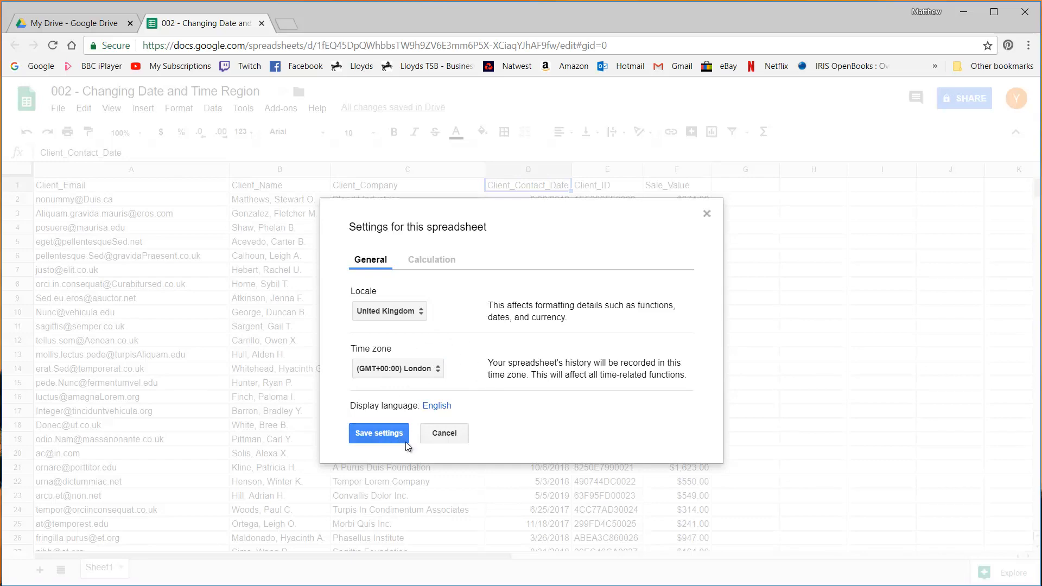
click(378, 433)
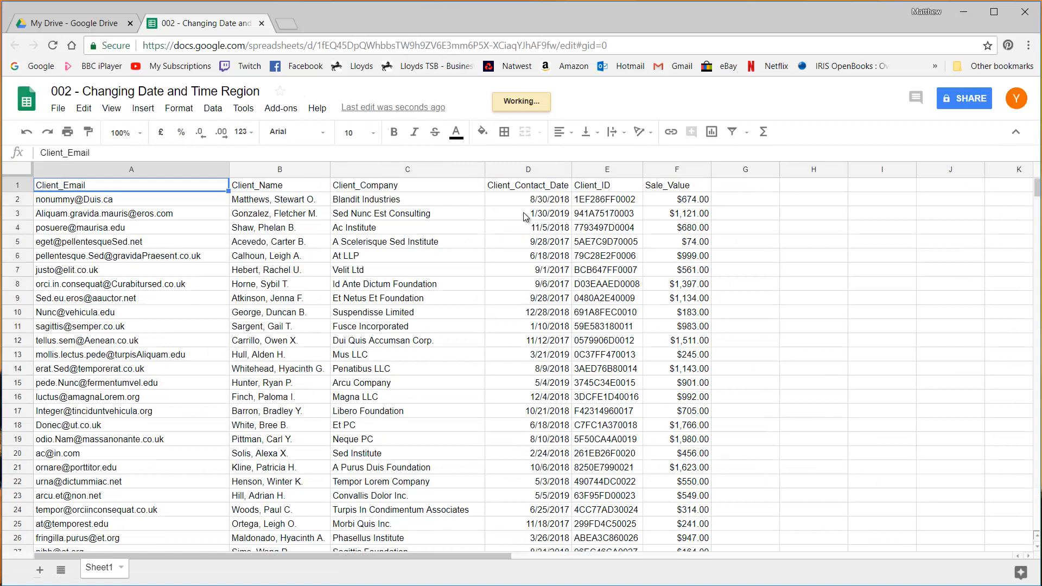
- Format the Client_Contact_Date column as dates so they read DD/MM/YYYY
click(677, 213)
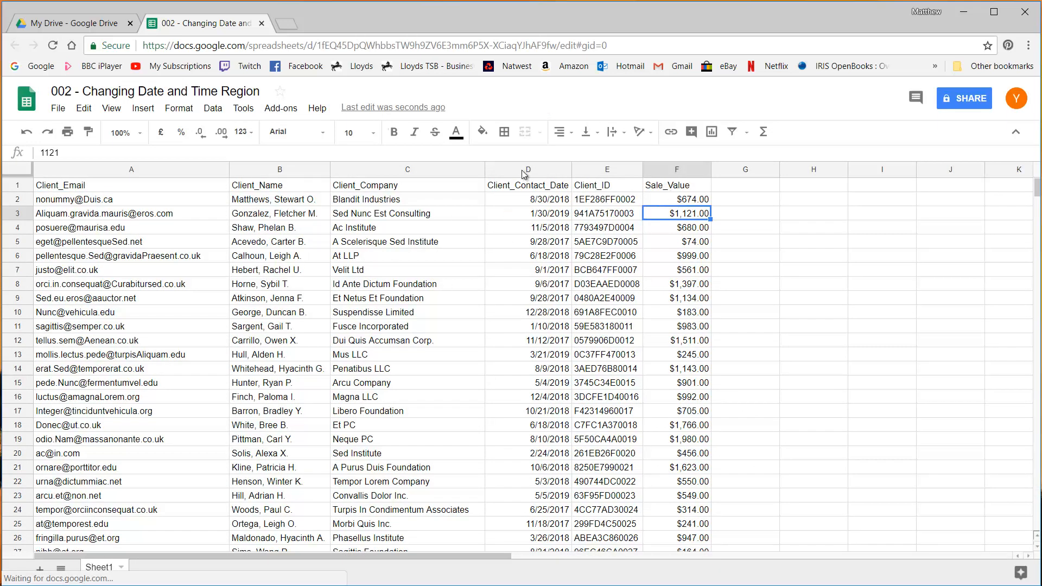
click(528, 168)
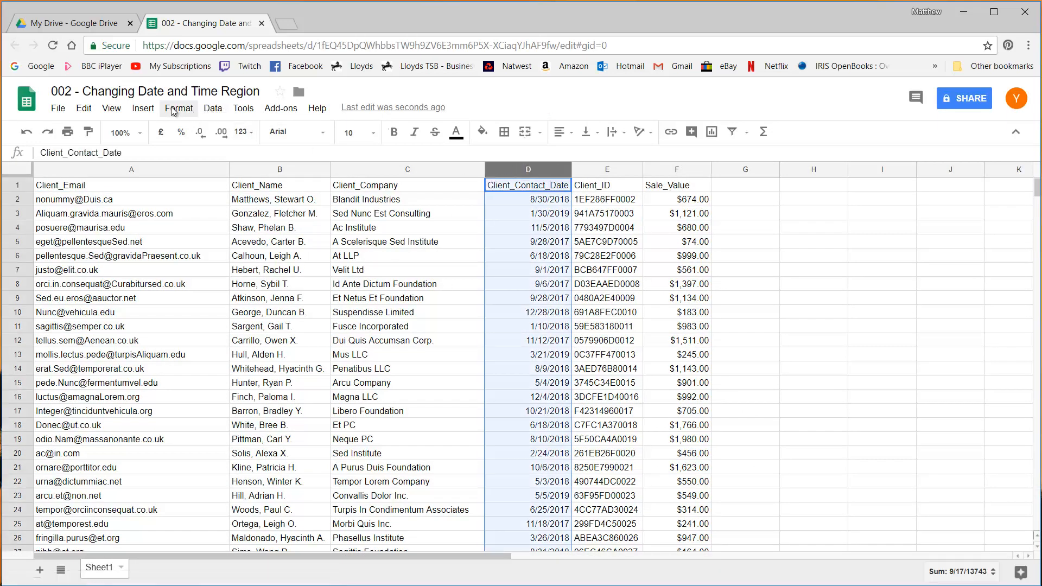
click(179, 107)
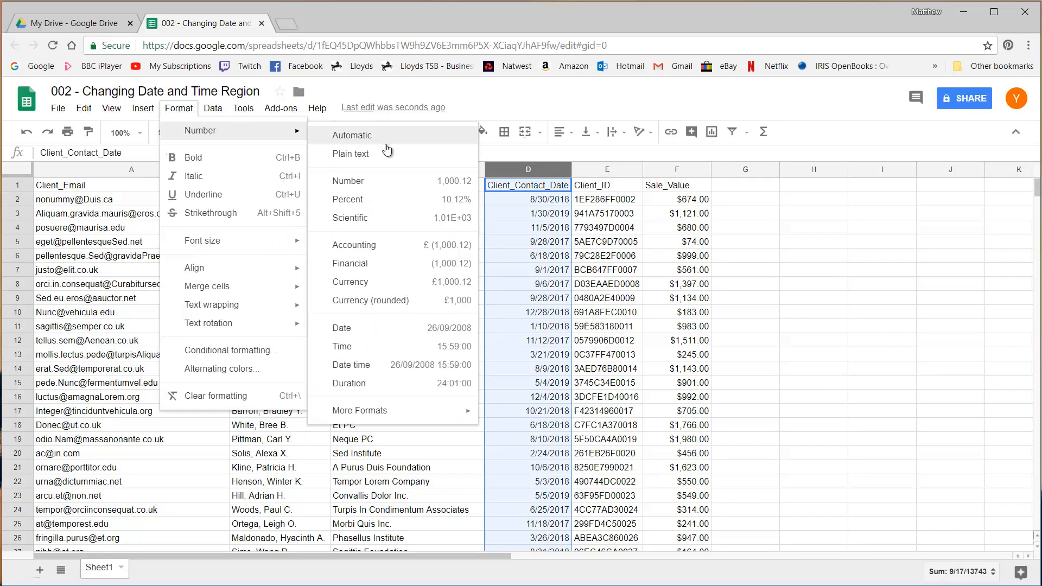
mouse_move(423, 313)
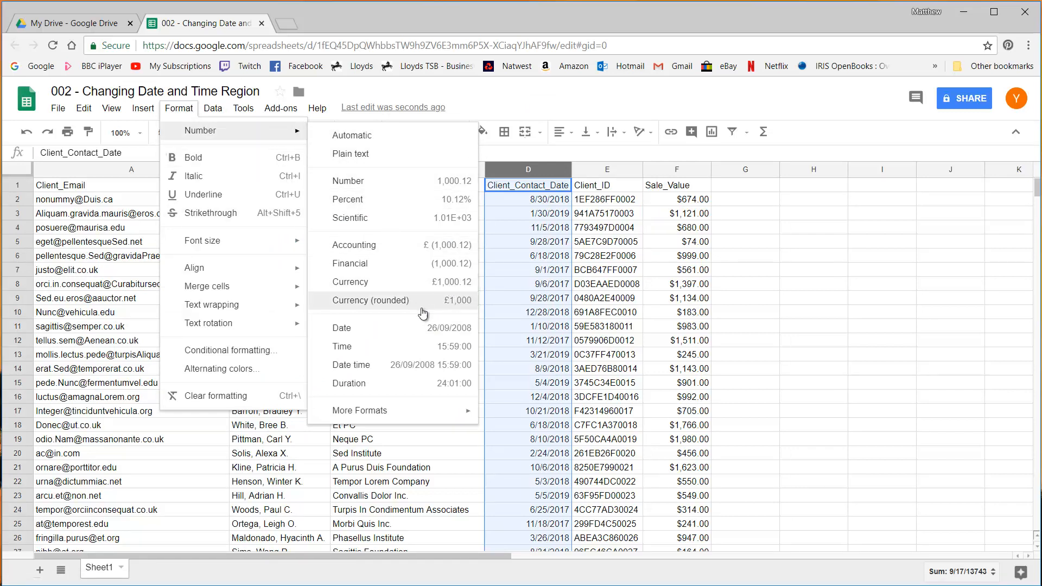
click(341, 328)
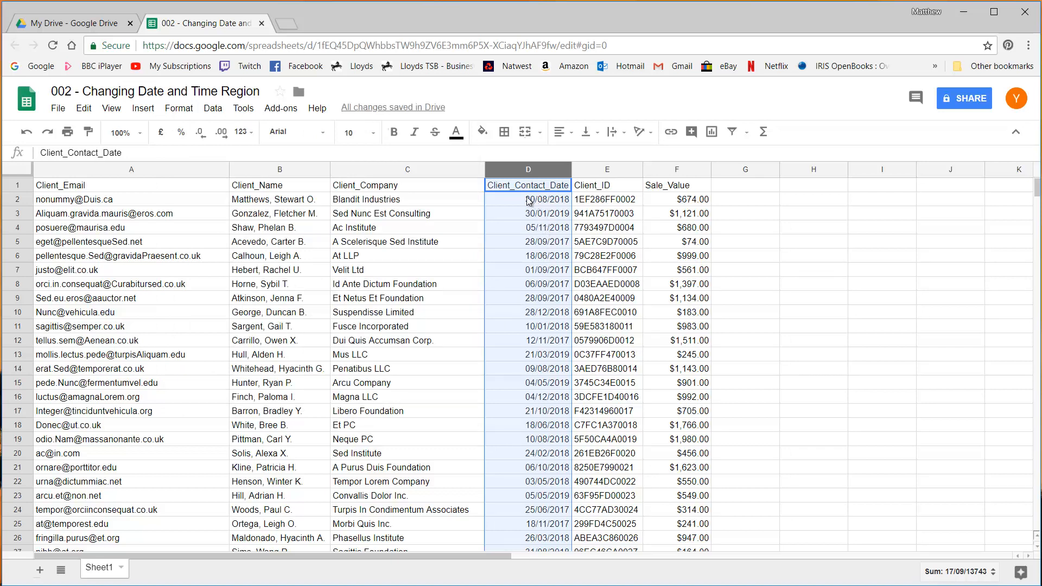
click(528, 200)
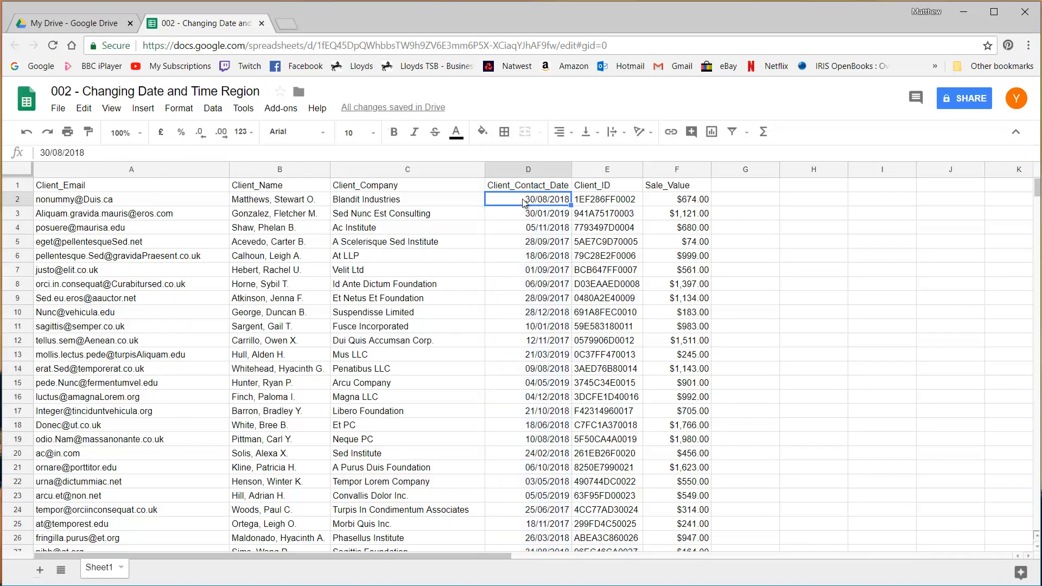
- Format the Sale_Value column as currency so amounts show in pounds
click(676, 170)
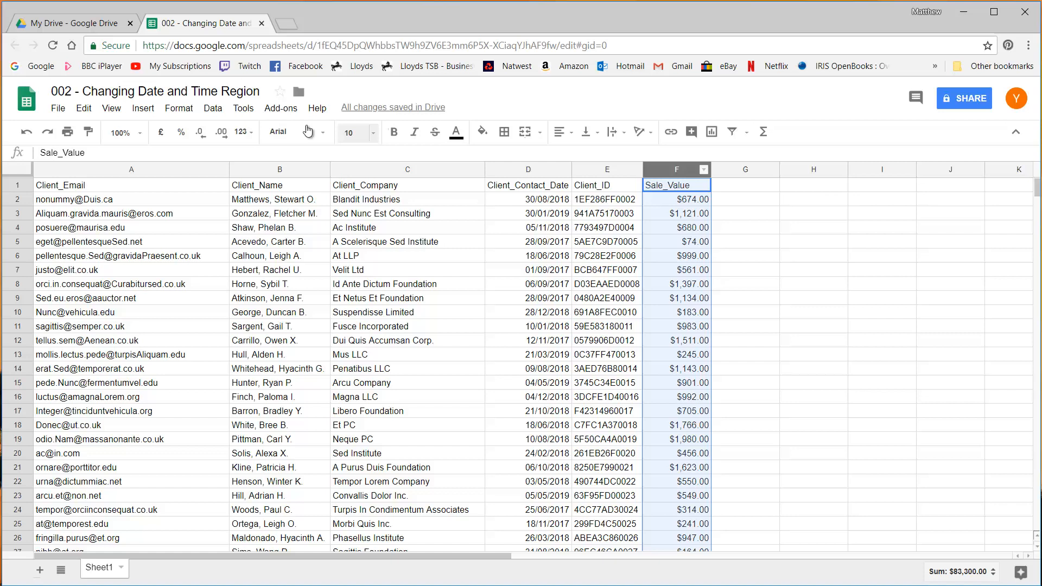
click(178, 108)
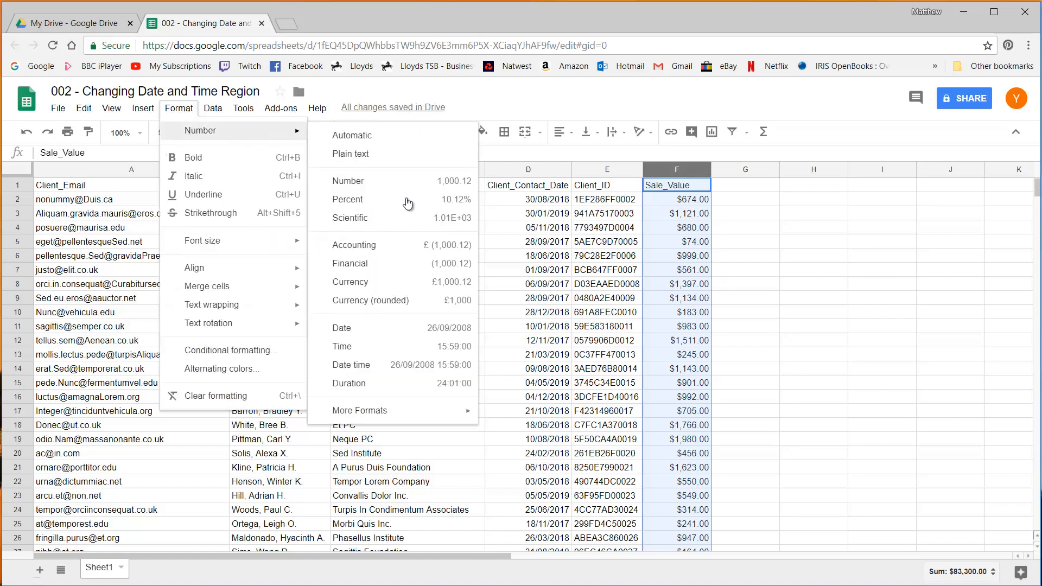
click(349, 282)
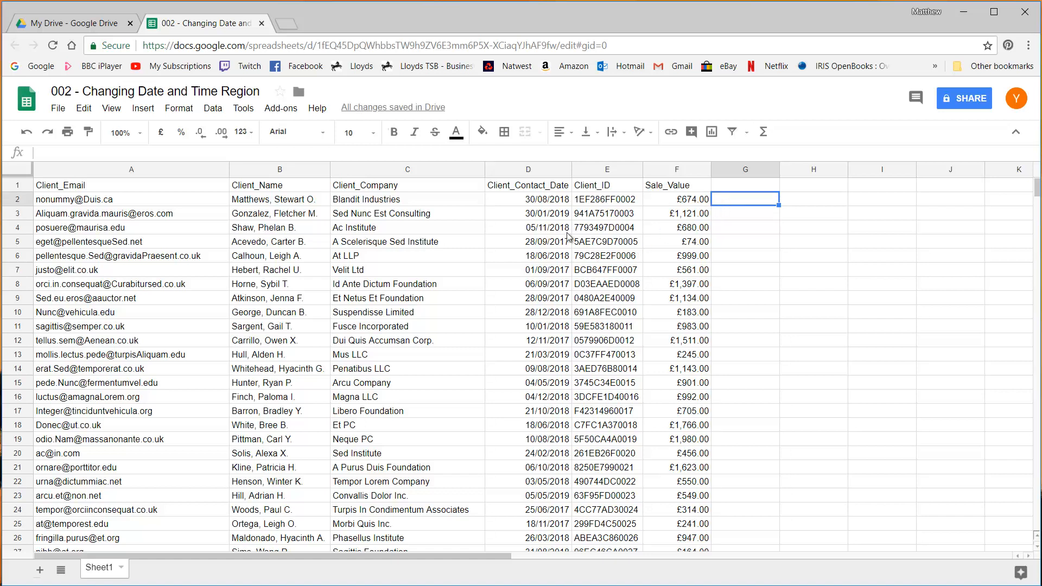
mouse_move(450, 247)
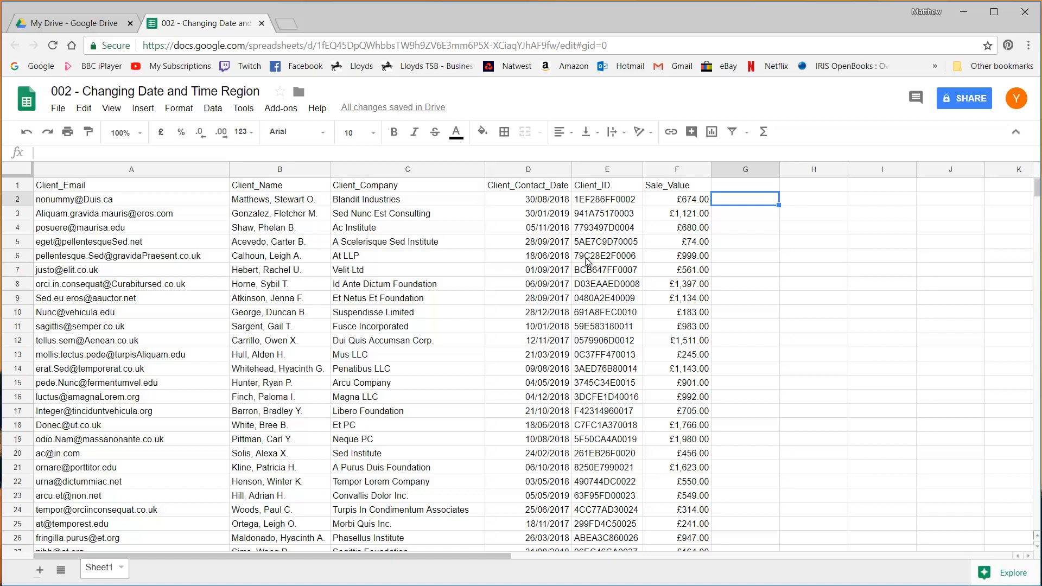
mouse_move(566, 237)
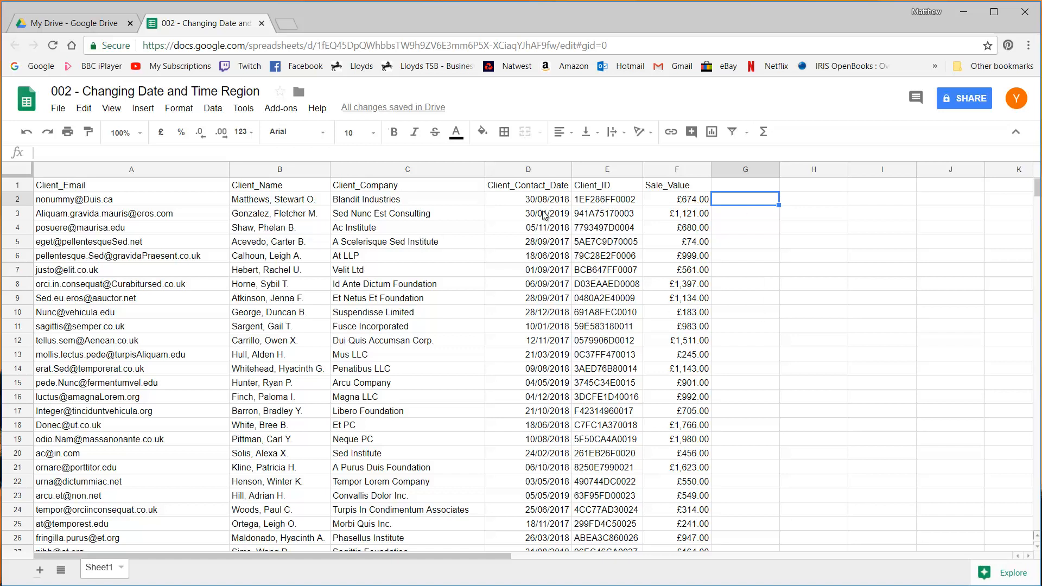
mouse_move(762, 388)
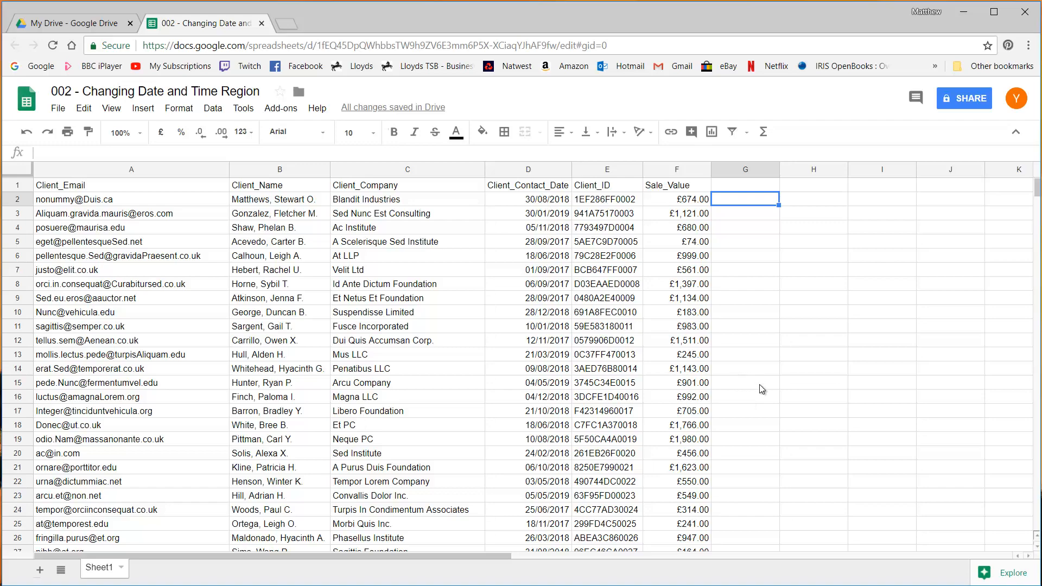
mouse_move(959, 569)
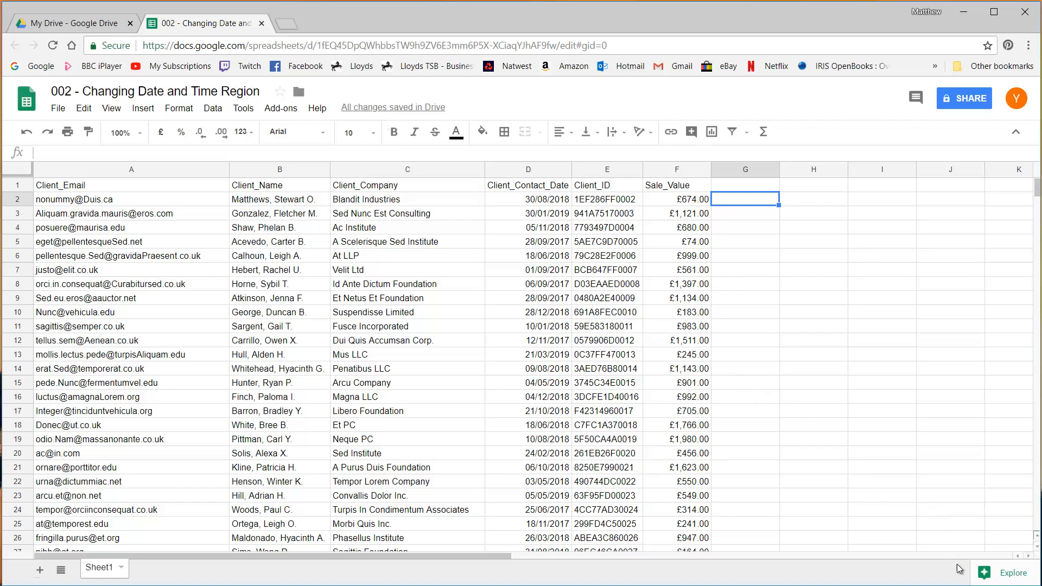